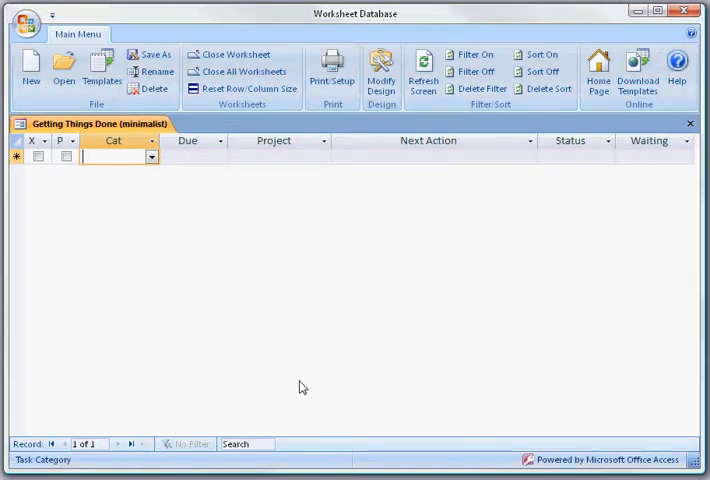
mouse_move(338, 320)
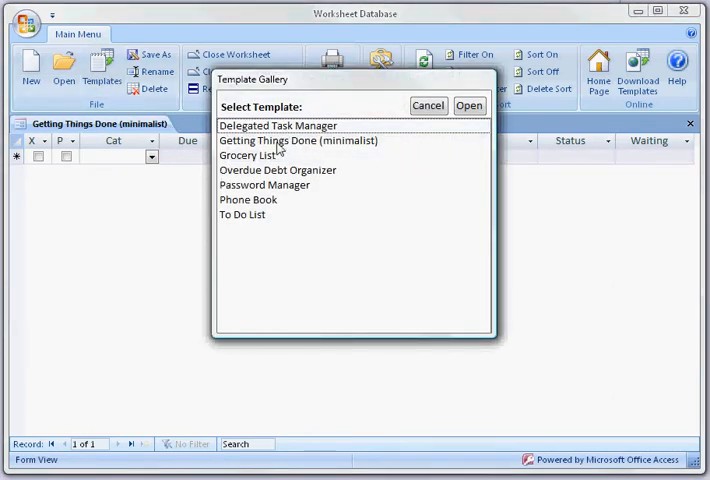
Step: Select the Getting Things Done (minimalist) template, then cancel out of the gallery
left_click(298, 140)
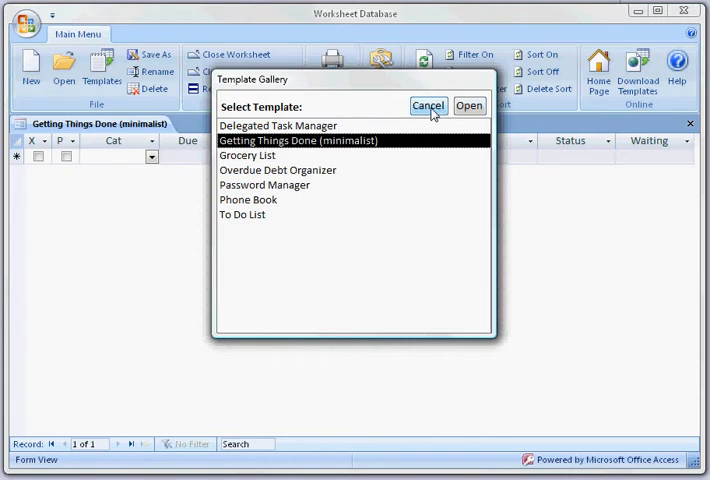
left_click(468, 104)
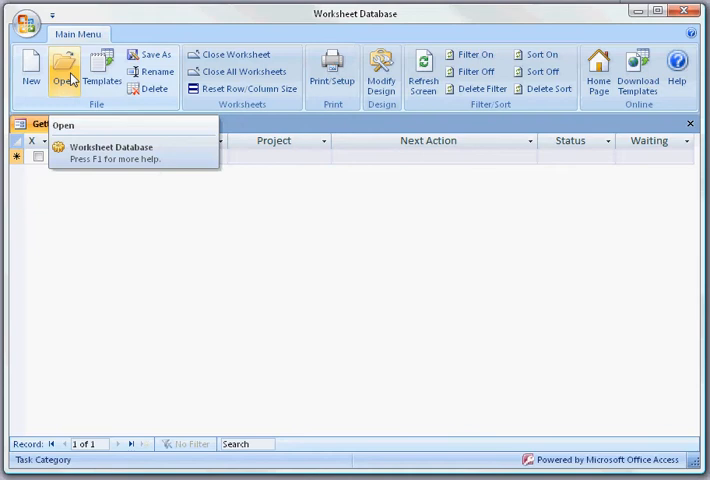
Step: Open the saved Getting Things Done (minimalist) worksheet from the file list
left_click(112, 148)
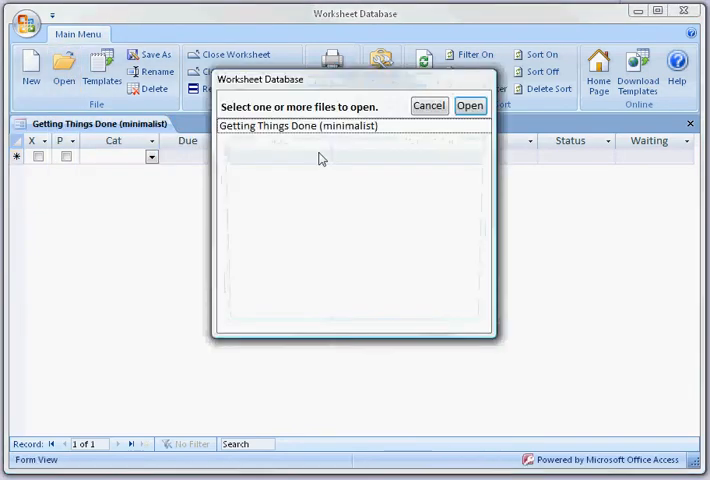
left_click(300, 126)
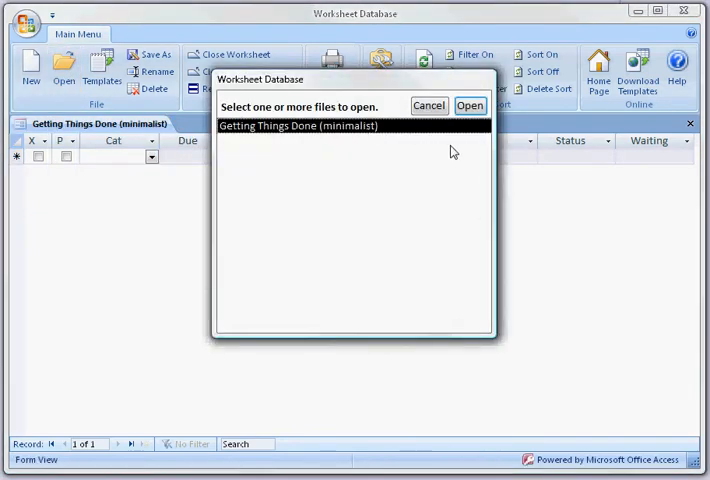
left_click(468, 106)
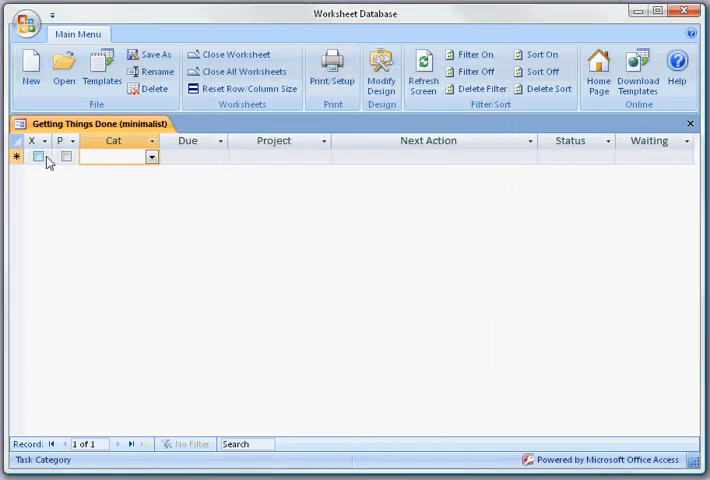
Step: Tick the X and P checkboxes on the first task row
left_click(38, 156)
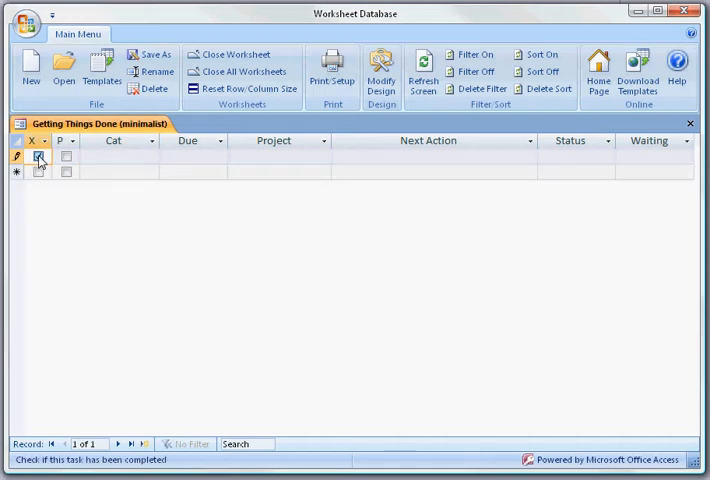
left_click(40, 156)
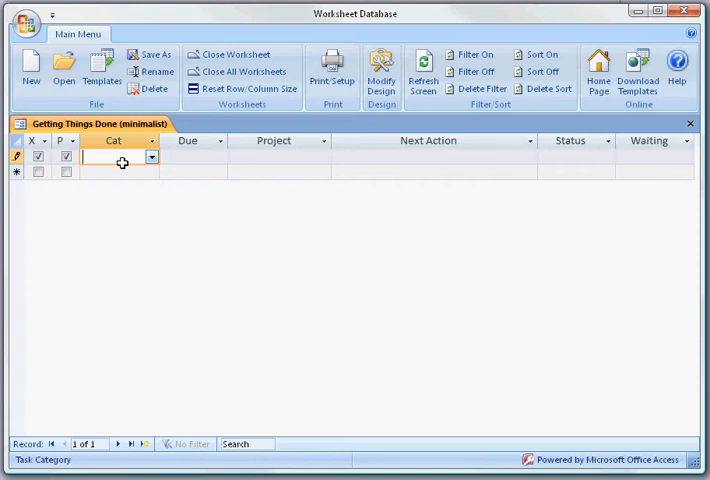
Step: Enter category Advertise, project GTD Database Promo and next action Write article
type("Adver")
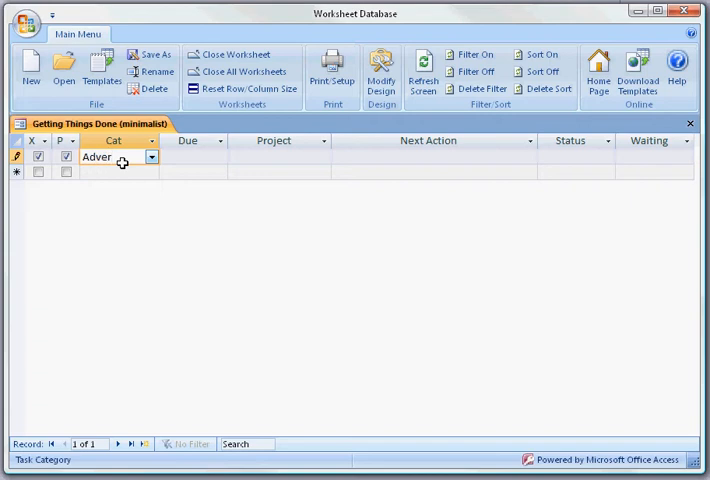
type("t")
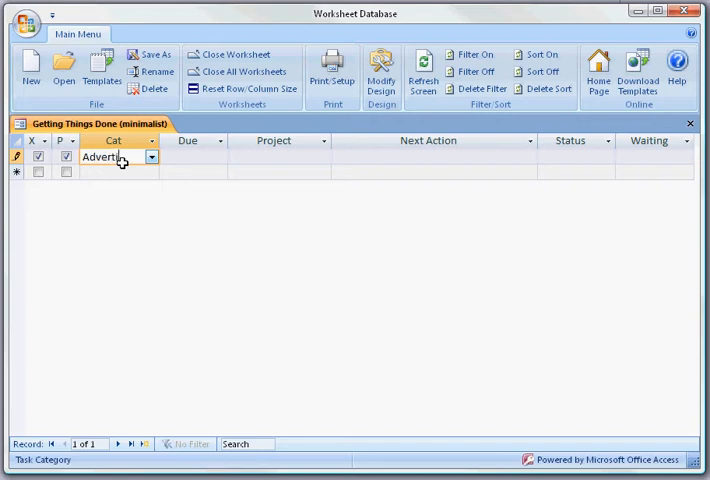
left_click(190, 156)
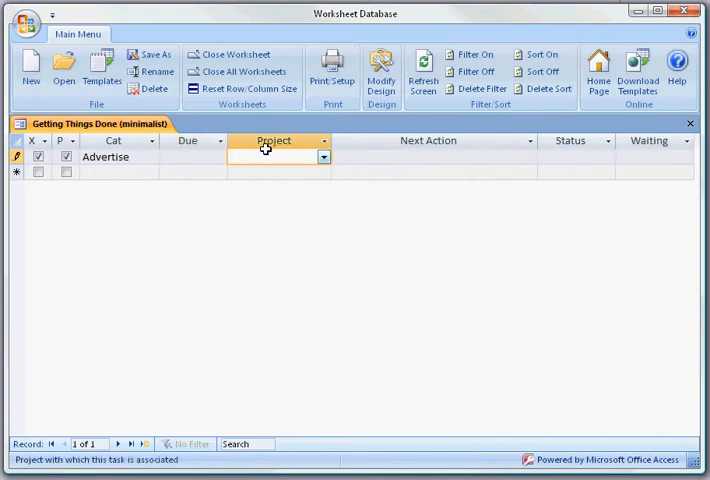
type("GTD Database Promo")
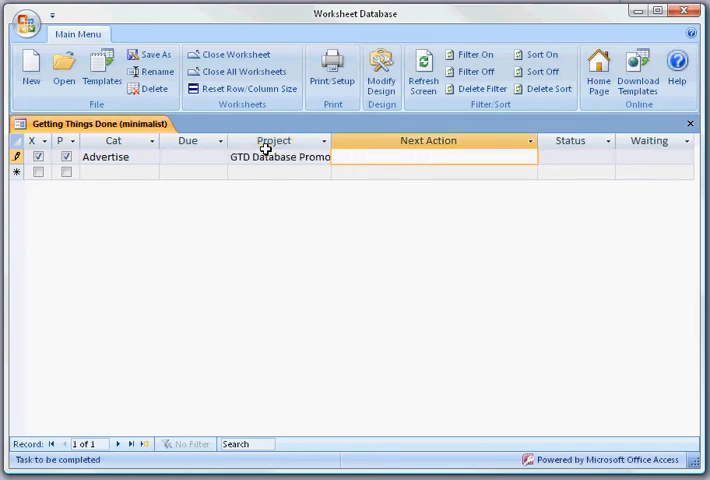
type("Write")
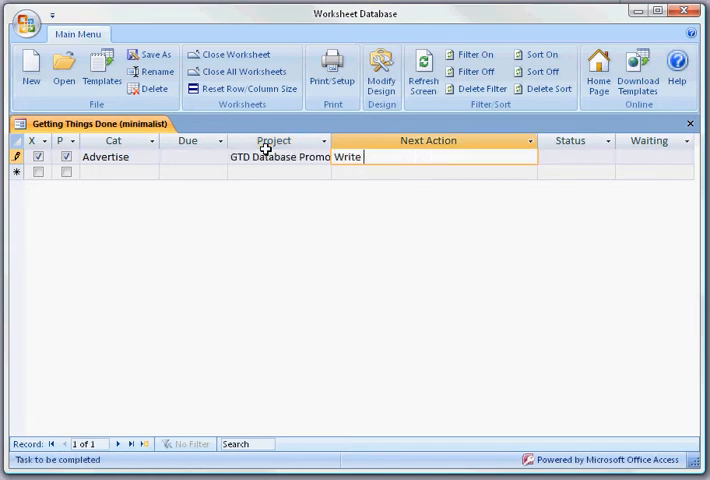
type("article")
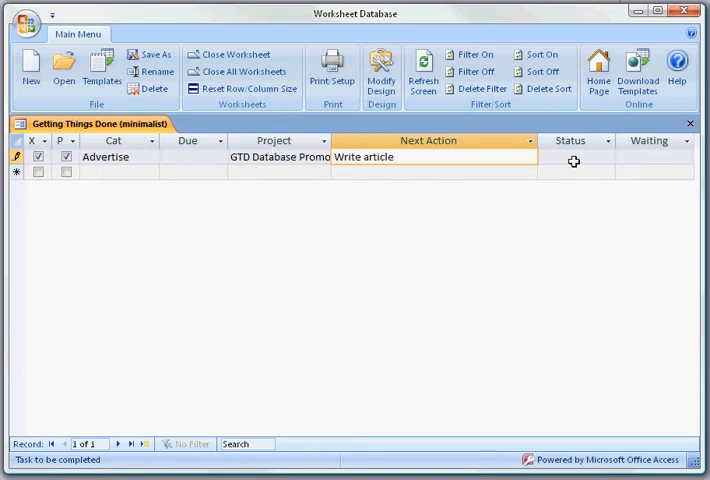
Step: Set the task's status to Backlog and its due date to 06/16/09
left_click(572, 156)
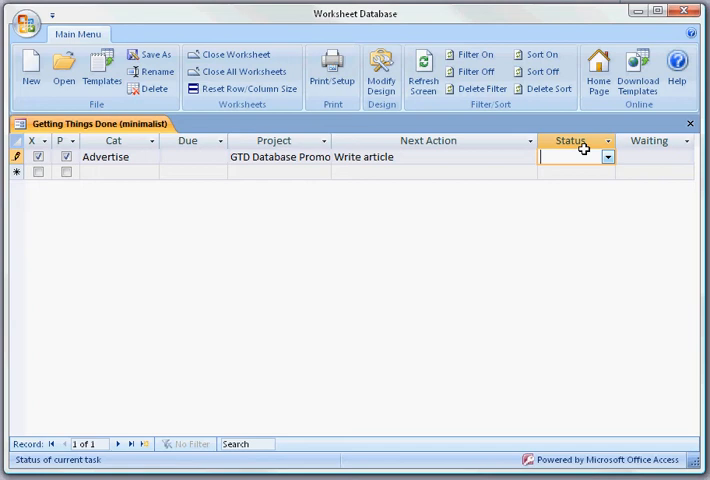
type("Backl")
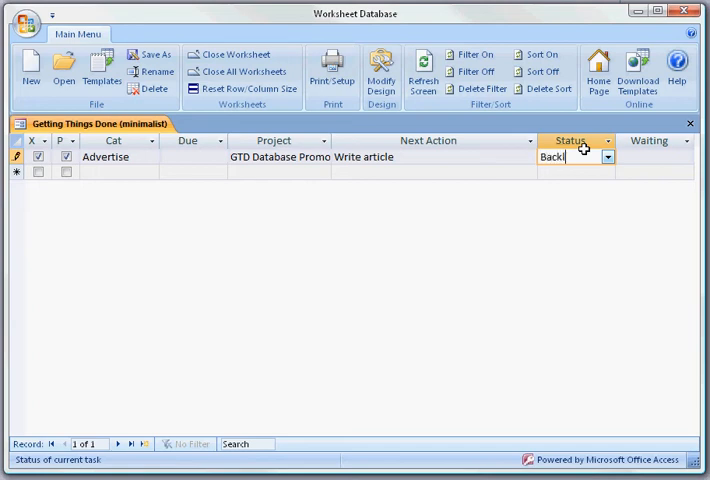
type("log")
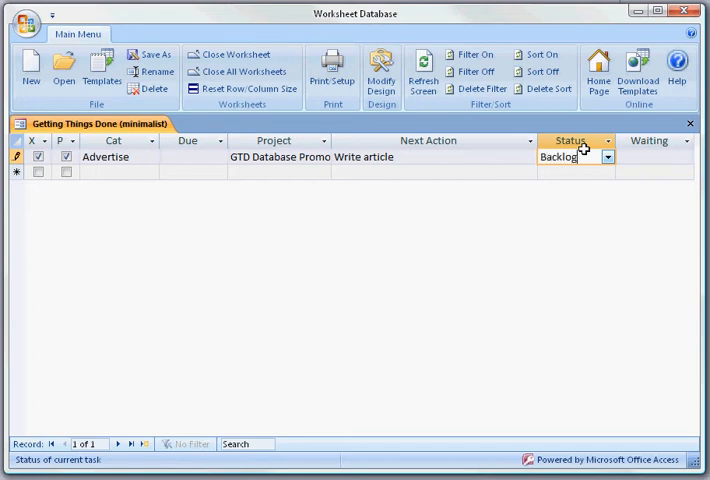
left_click(650, 156)
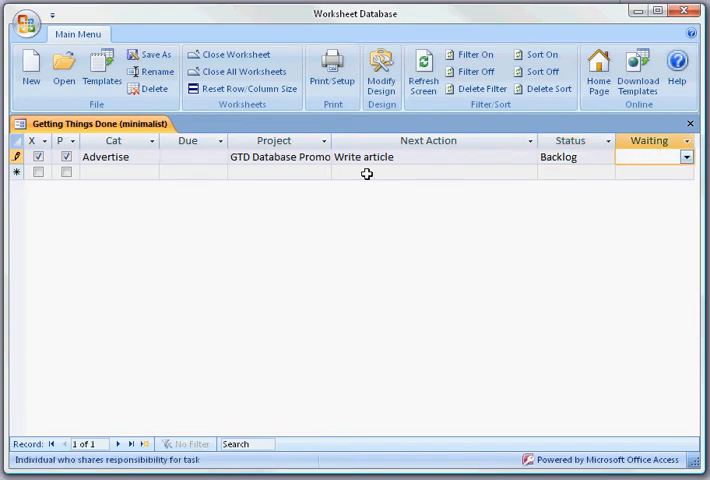
left_click(190, 156)
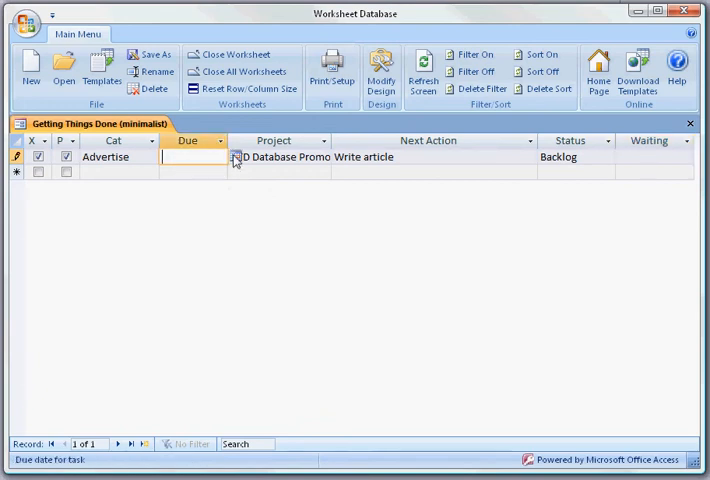
left_click(234, 156)
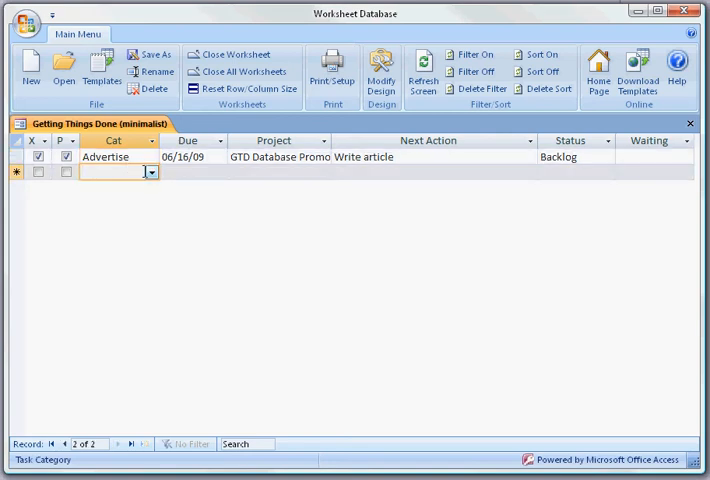
Step: Enter Public Relations as the second row's category, leaving due date and next action empty
left_click(150, 172)
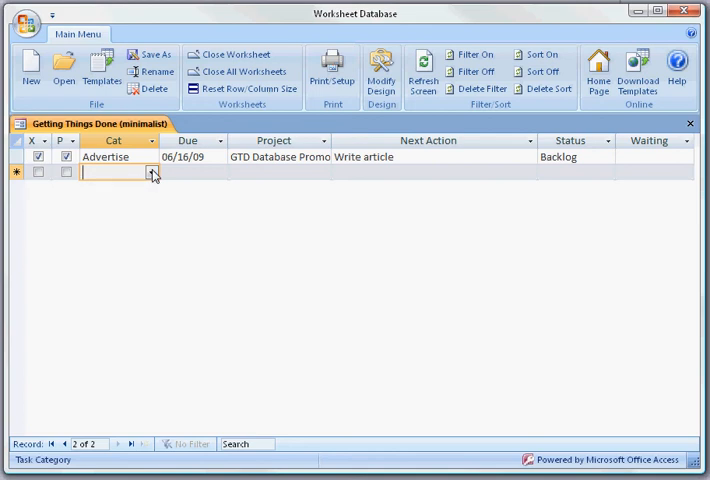
type("Public Relations")
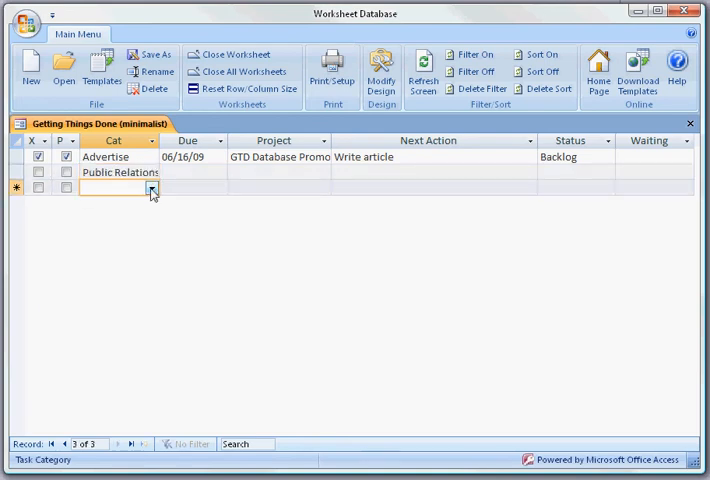
left_click(152, 188)
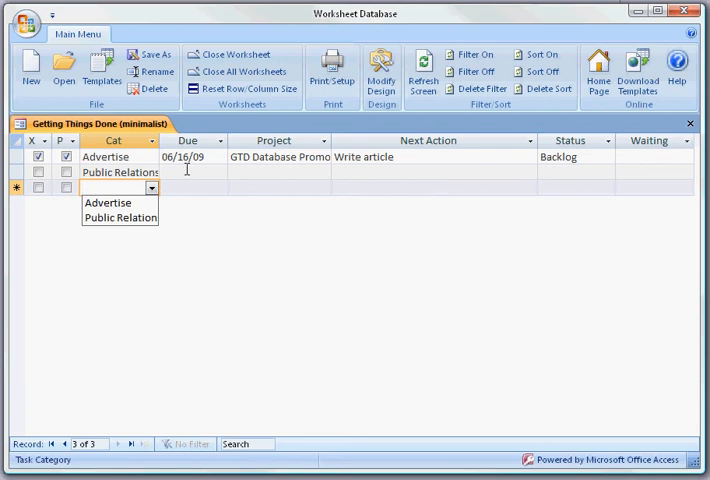
left_click(236, 172)
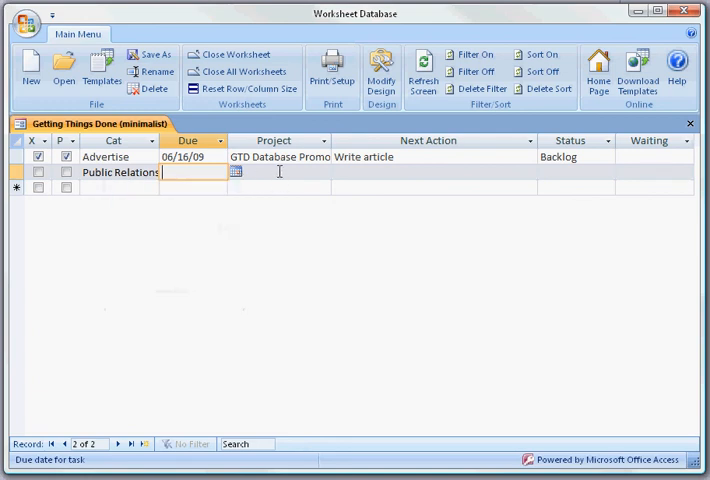
left_click(324, 172)
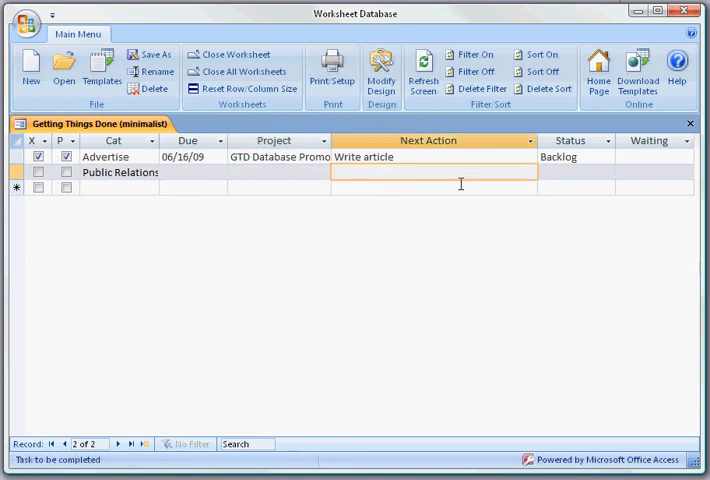
mouse_move(462, 180)
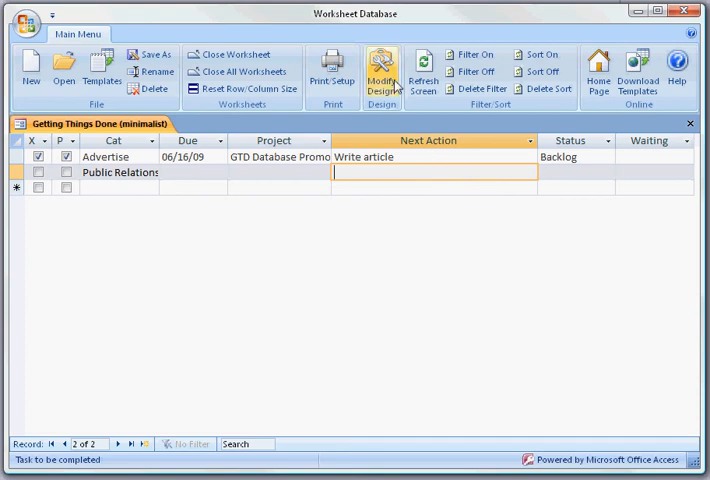
left_click(380, 68)
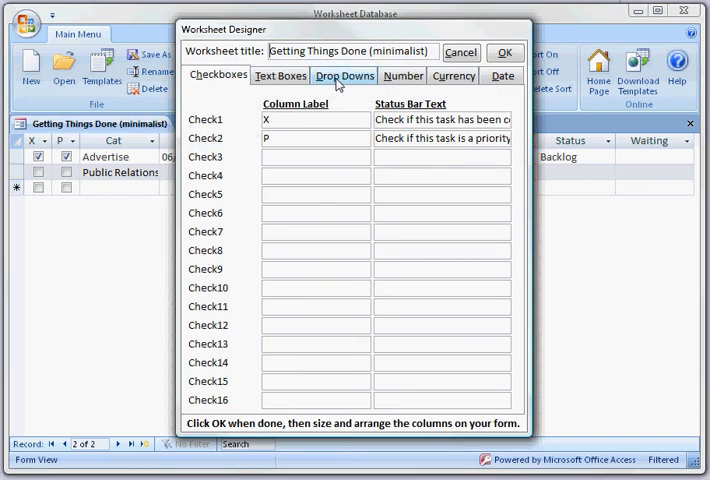
left_click(344, 76)
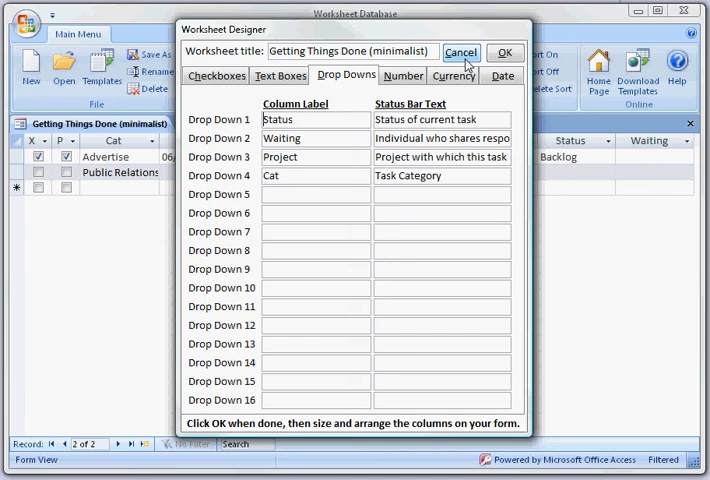
left_click(460, 52)
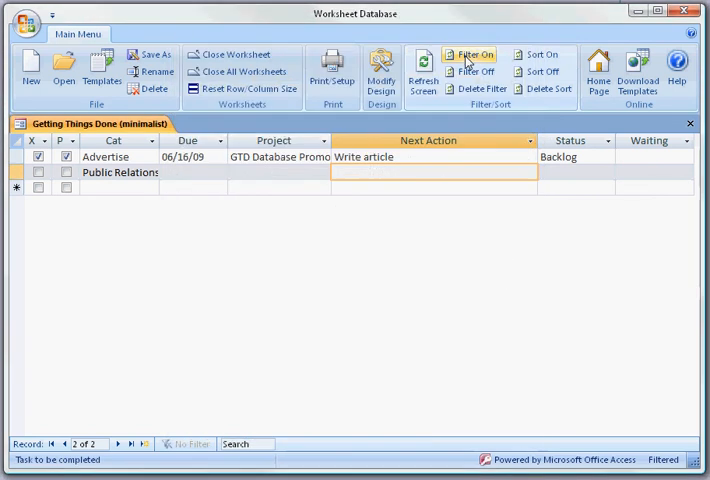
left_click(472, 54)
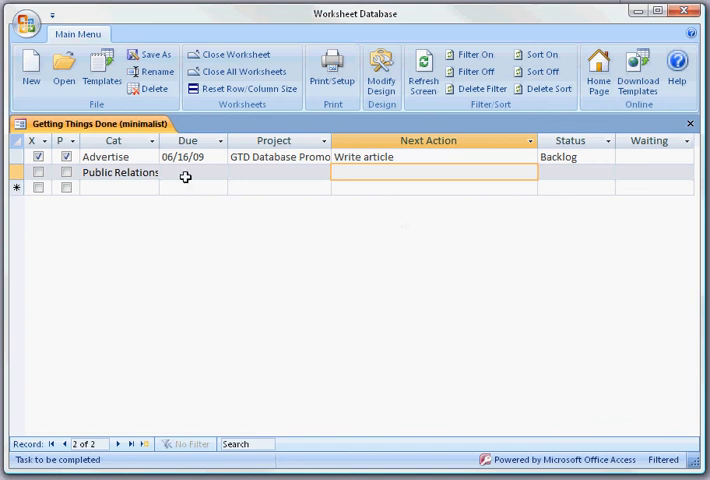
left_click(64, 70)
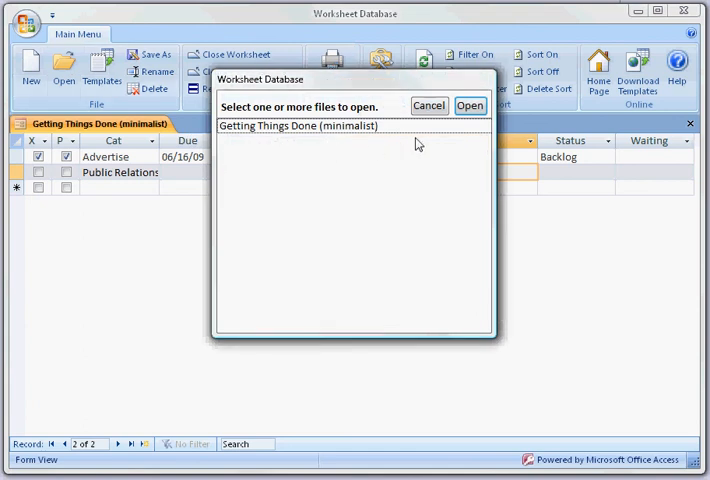
left_click(468, 106)
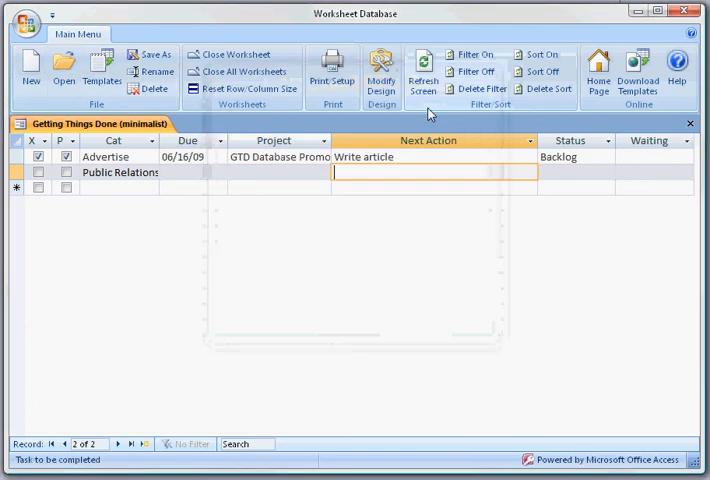